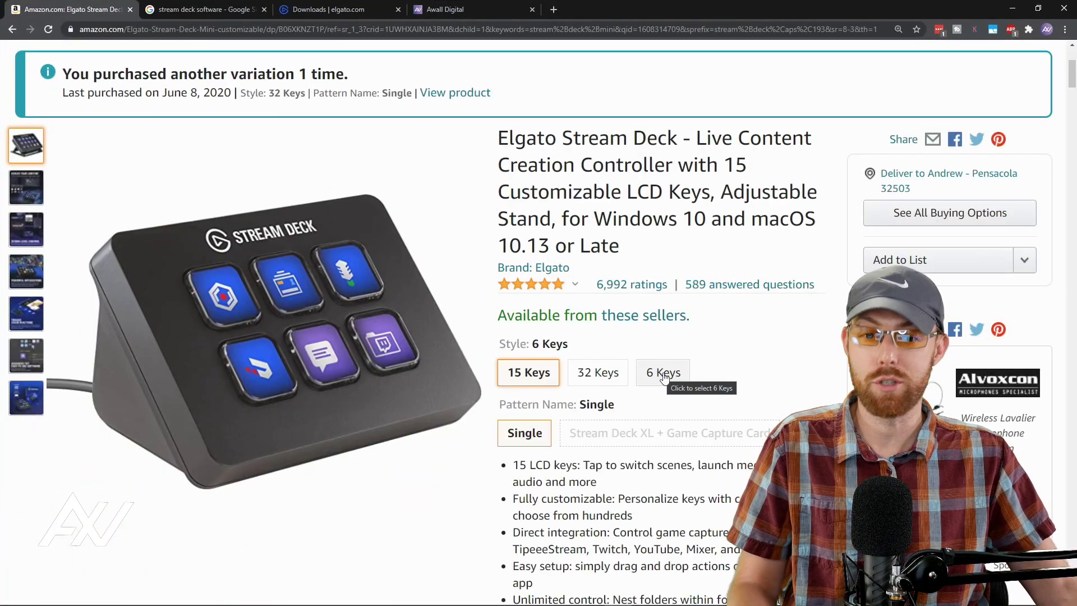
Compare the 6-key and 32-key Stream Deck versions on the Amazon listing
left_click(528, 373)
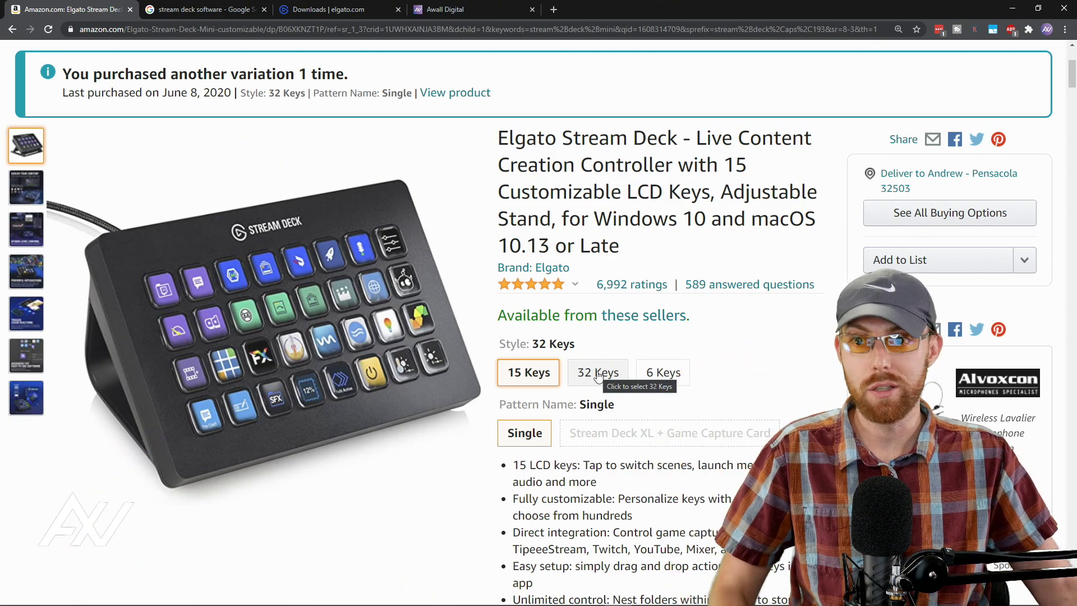
left_click(208, 10)
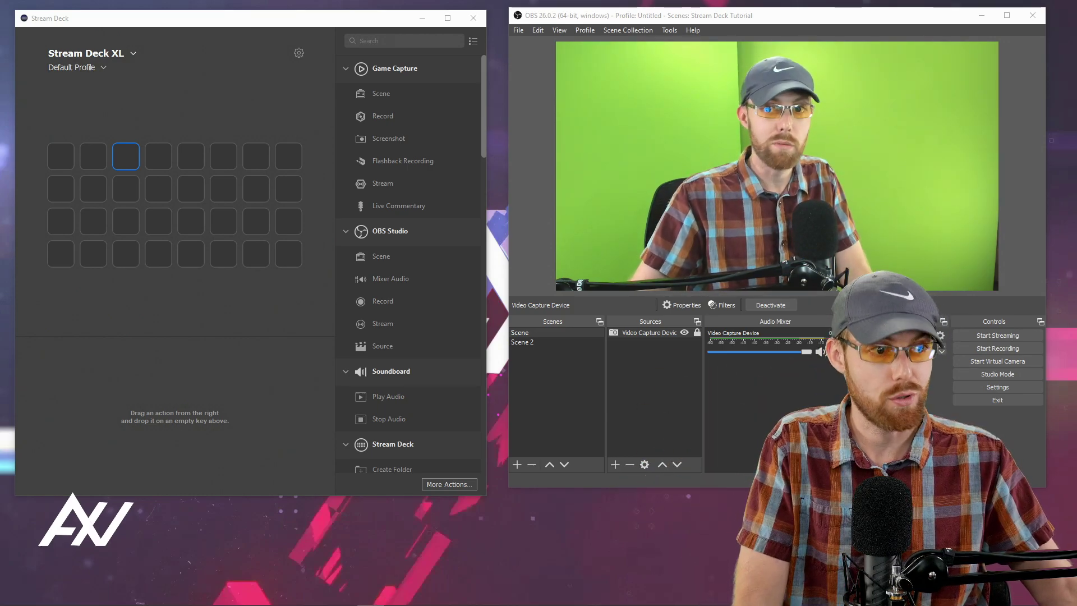
mouse_move(329, 296)
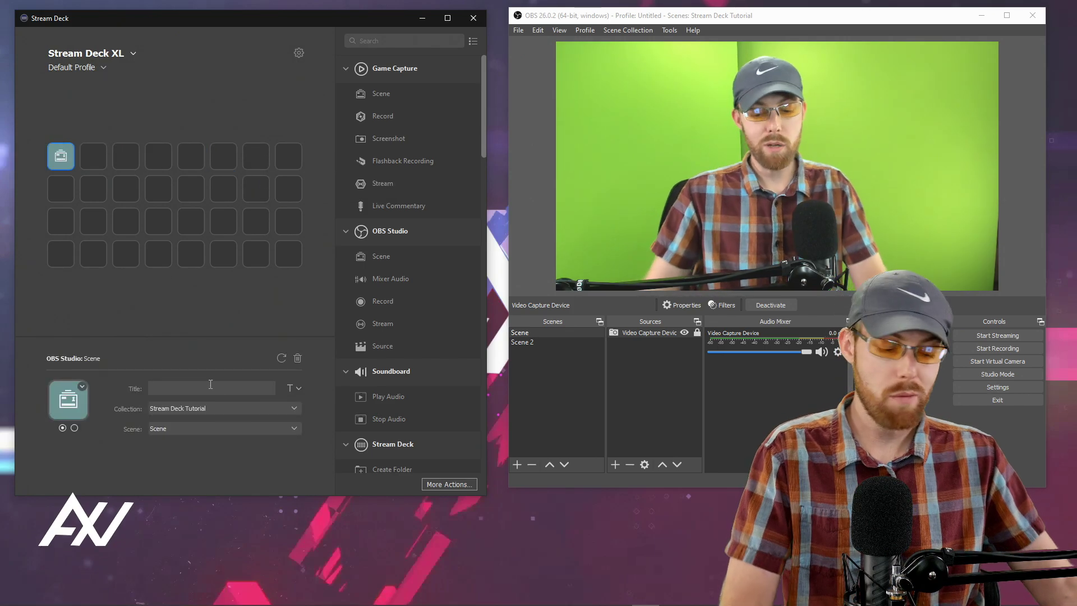
Title the first key 'Scene 1' and target Scene in the Stream Deck Tutorial collection
type("Scene 1")
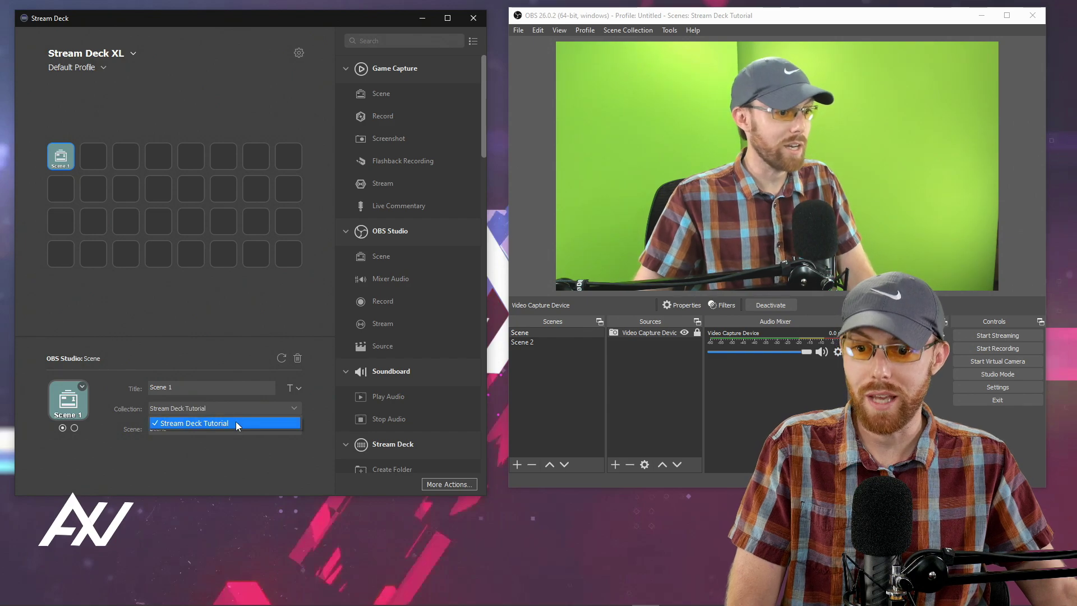
left_click(202, 434)
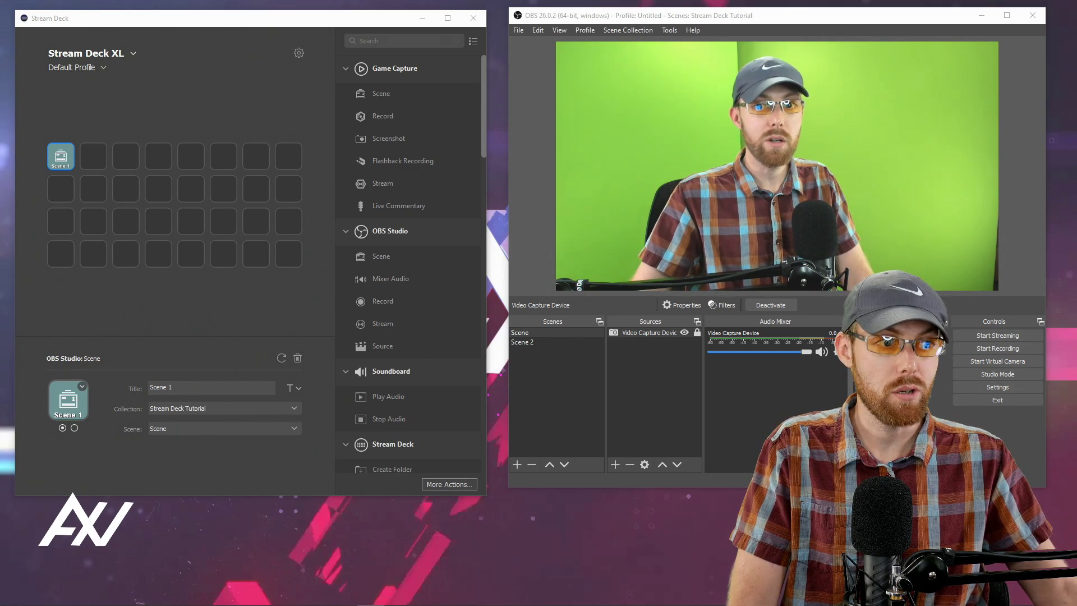
left_click(628, 29)
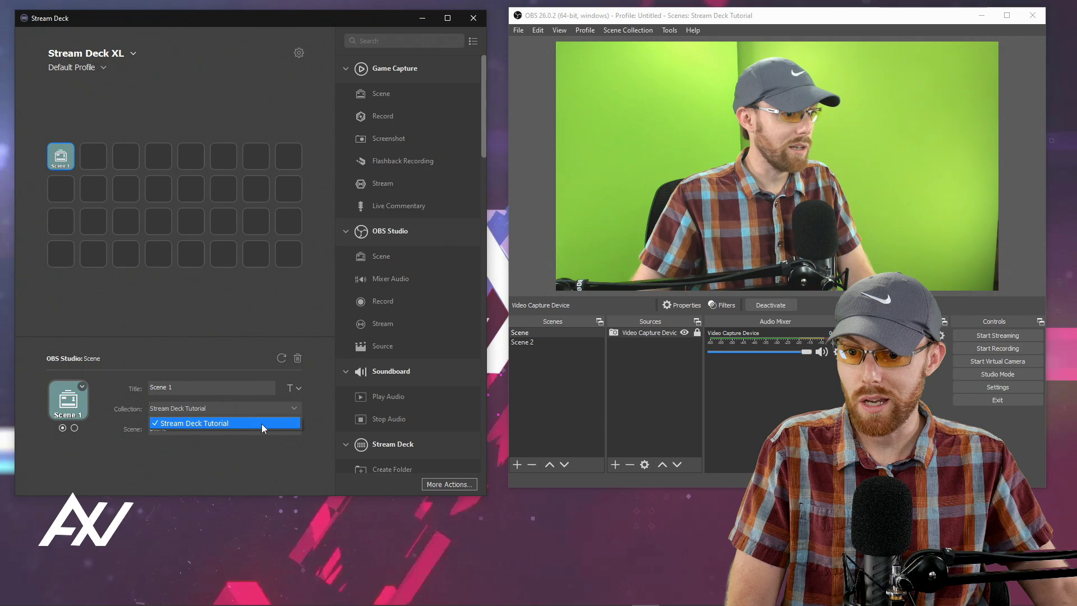
left_click(193, 423)
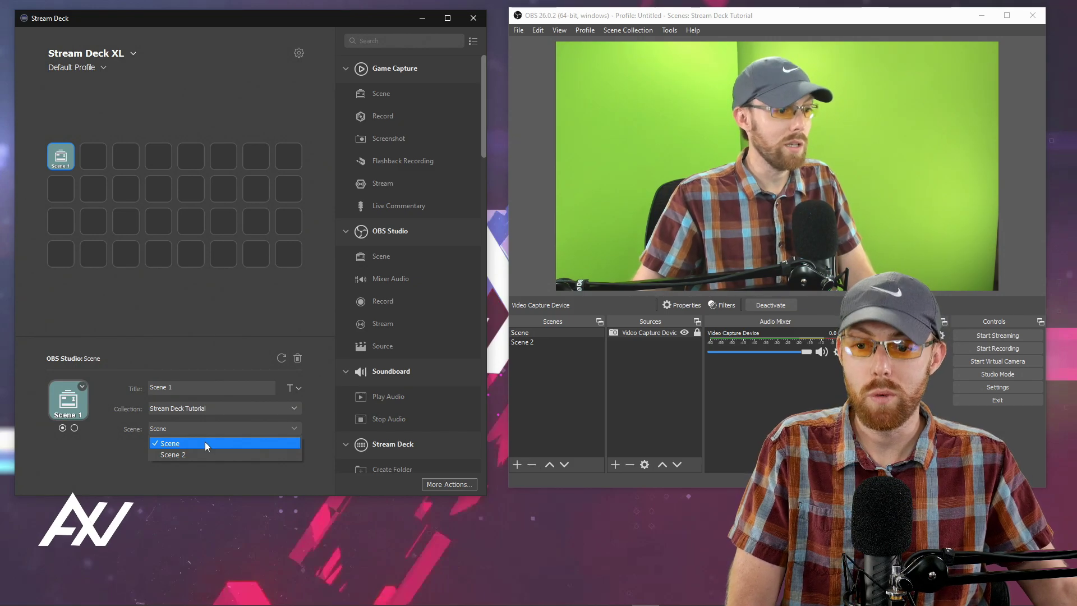
left_click(170, 444)
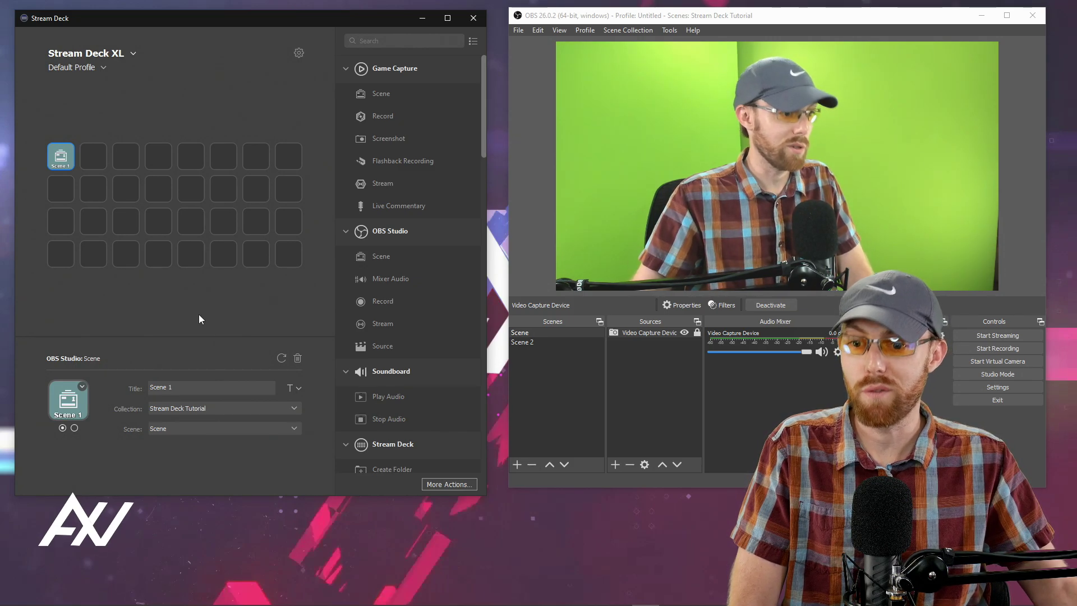
mouse_move(388, 257)
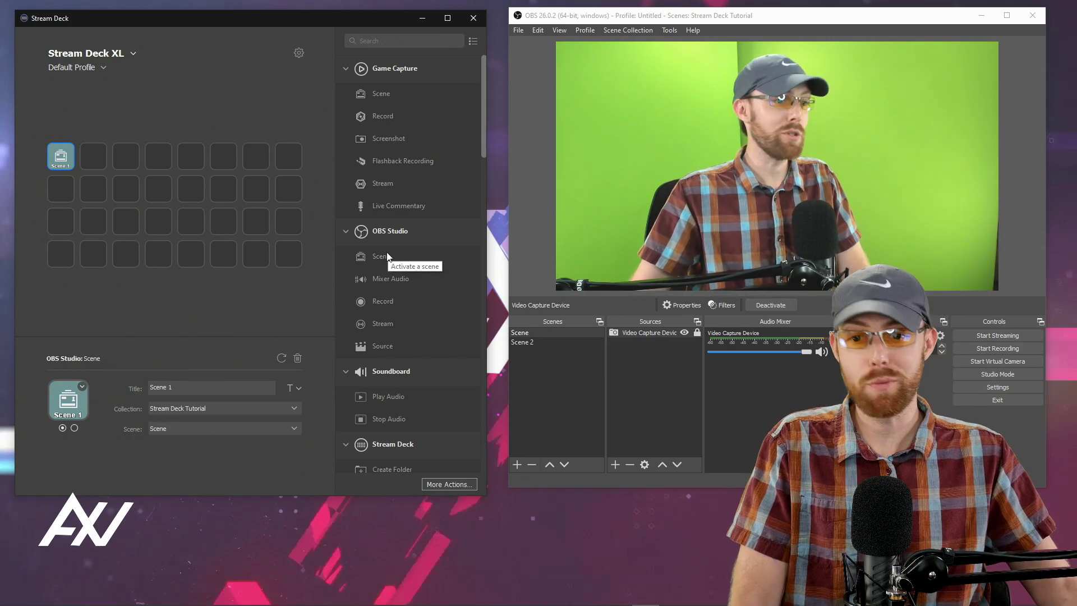
Put an OBS Scene action on the fourth top-row key, titled Scene 2, using Stream Deck Tutorial
left_click_drag(381, 257, 158, 166)
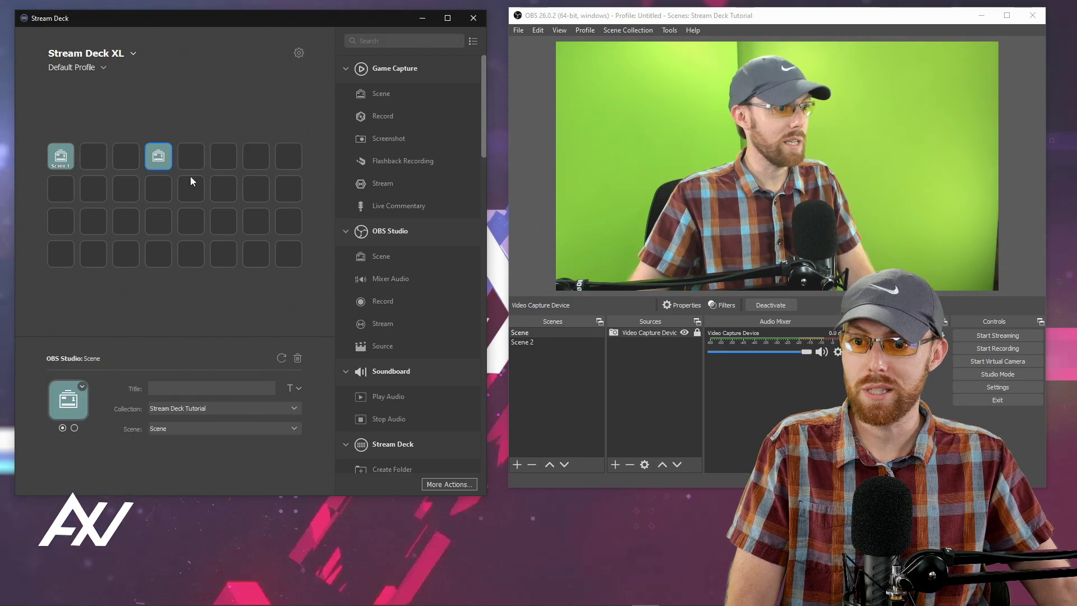
type("Scene 2")
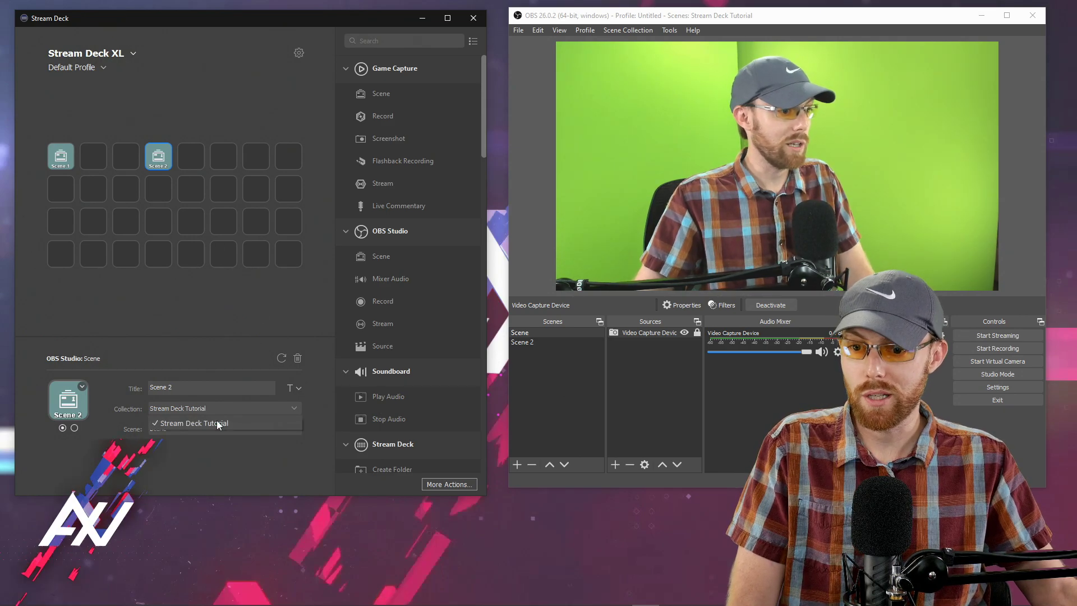
left_click(224, 428)
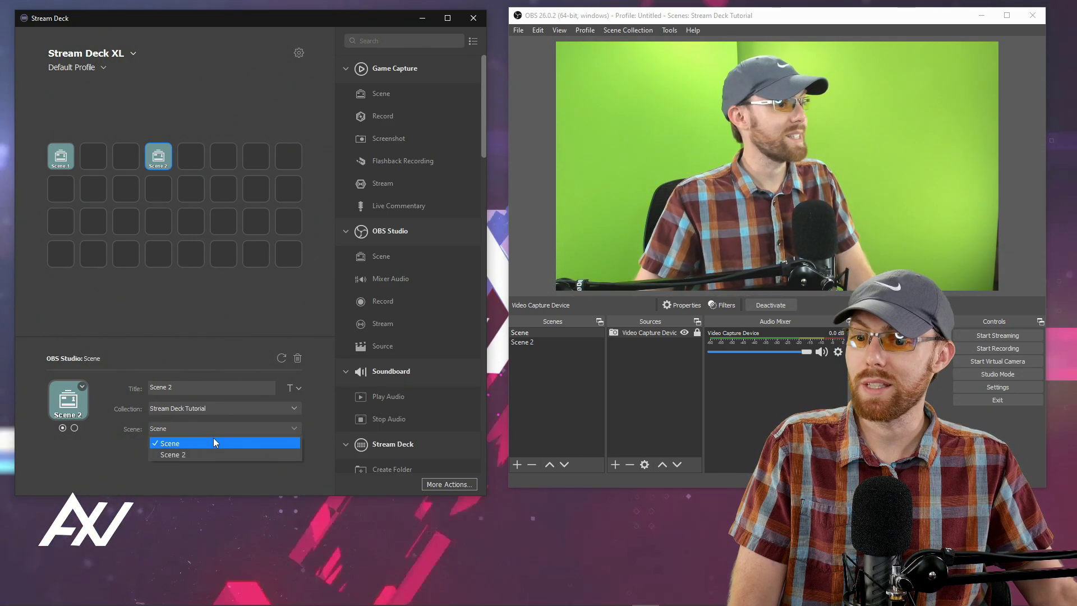
mouse_move(208, 456)
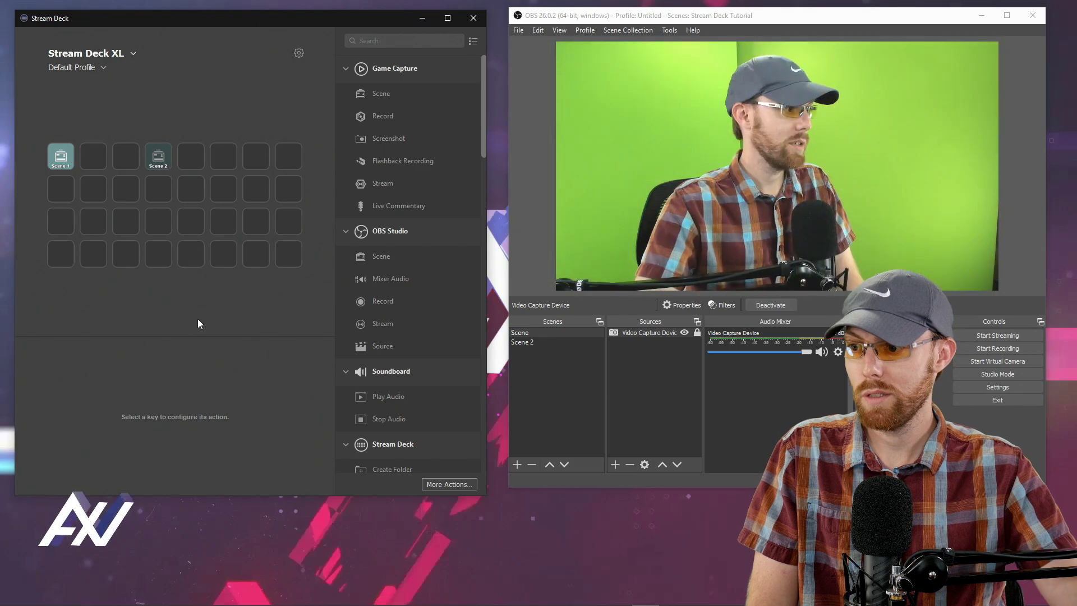
left_click(158, 156)
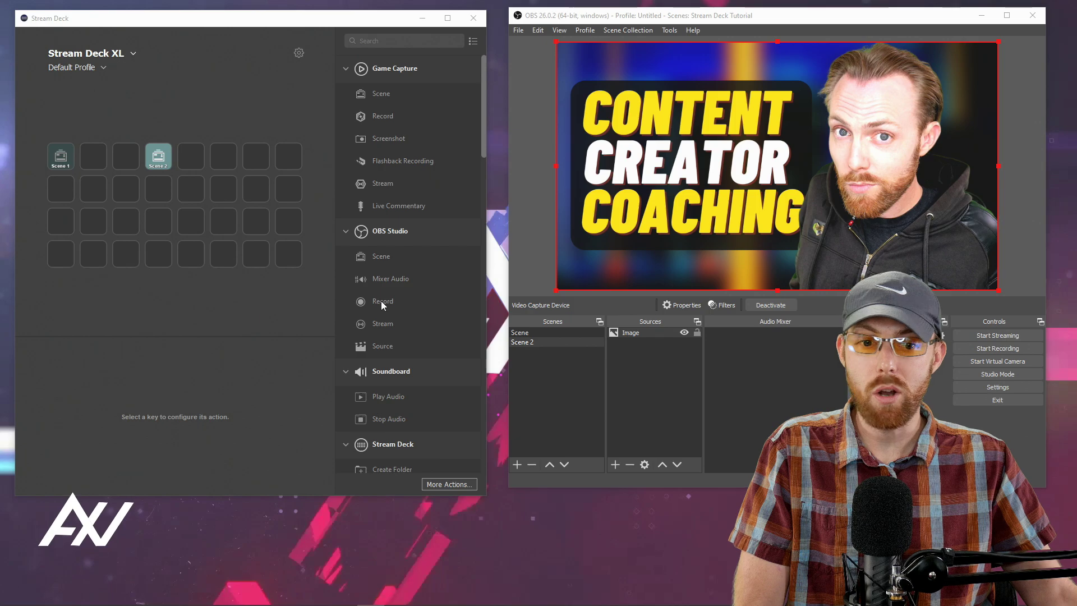
left_click(60, 156)
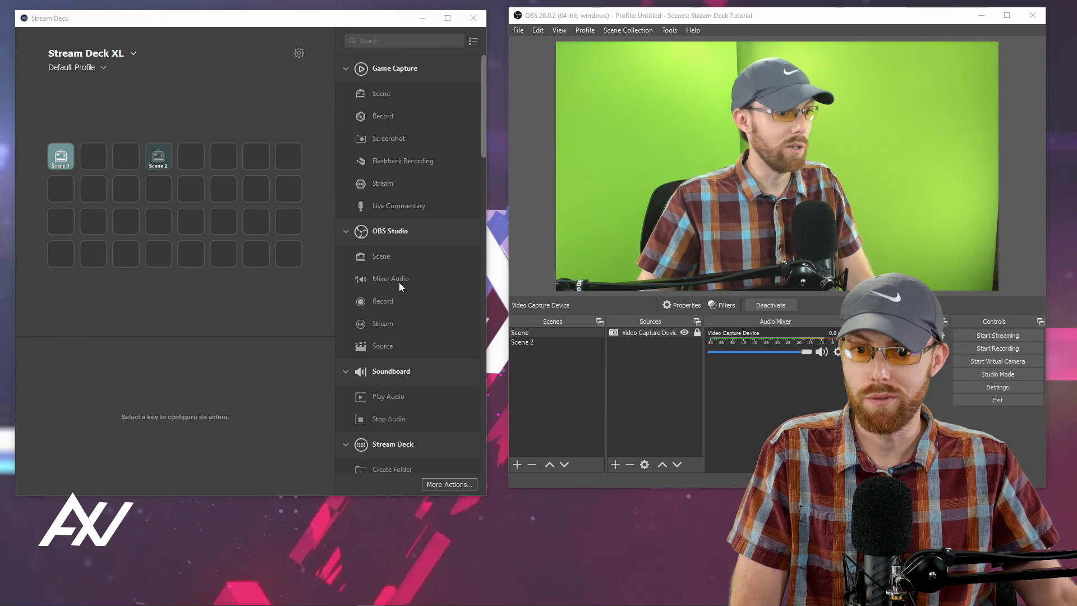
Add a top-right Mixer Audio key titled 'Mic' for Video Capture Device in Stream Deck Tutorial
left_click_drag(391, 278, 256, 155)
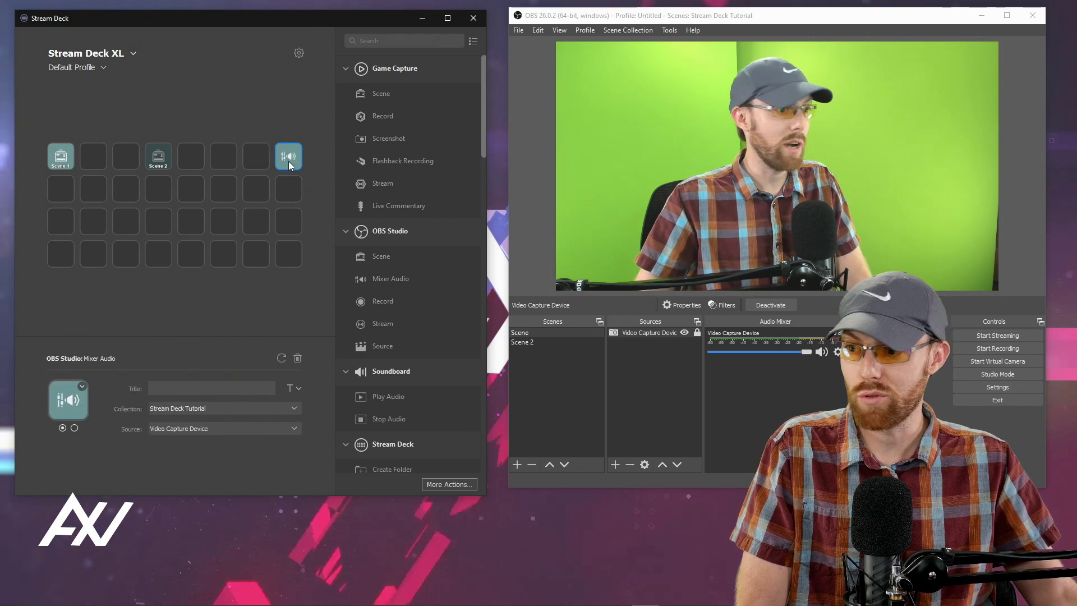
left_click(180, 388)
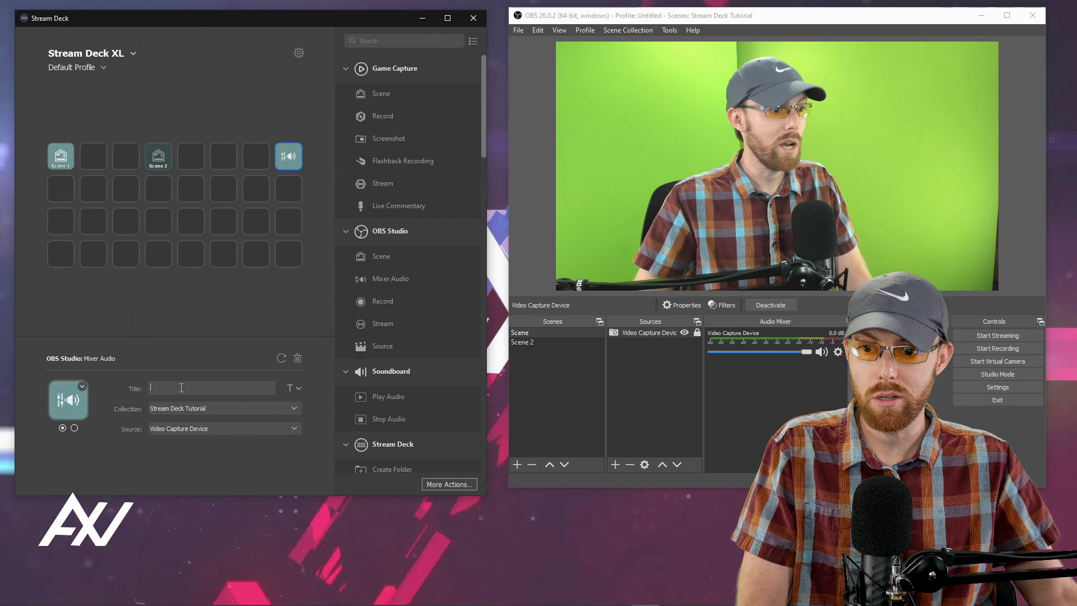
type("M")
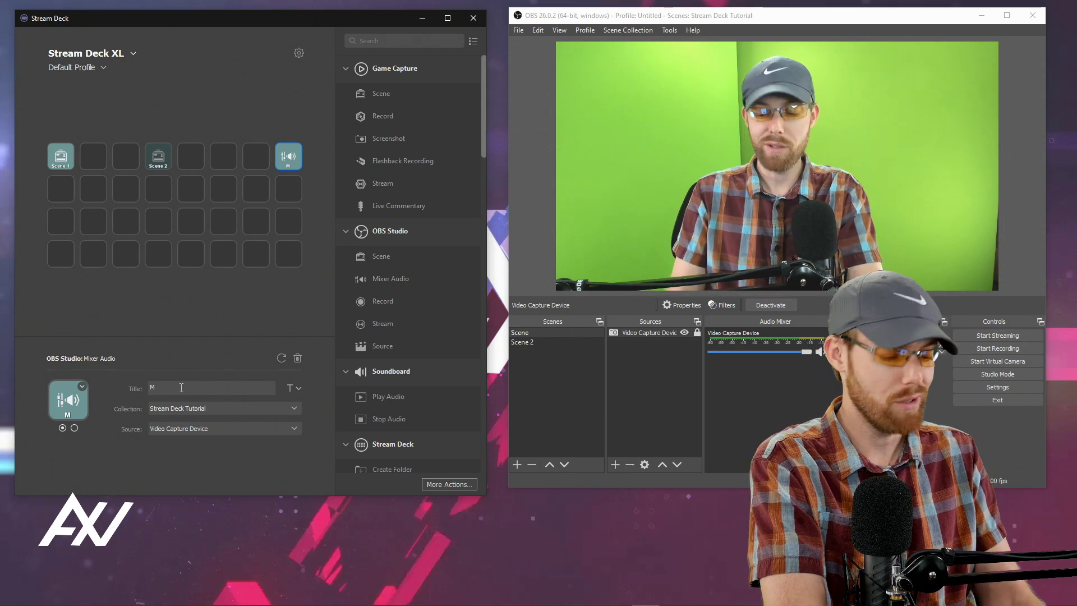
type("ic")
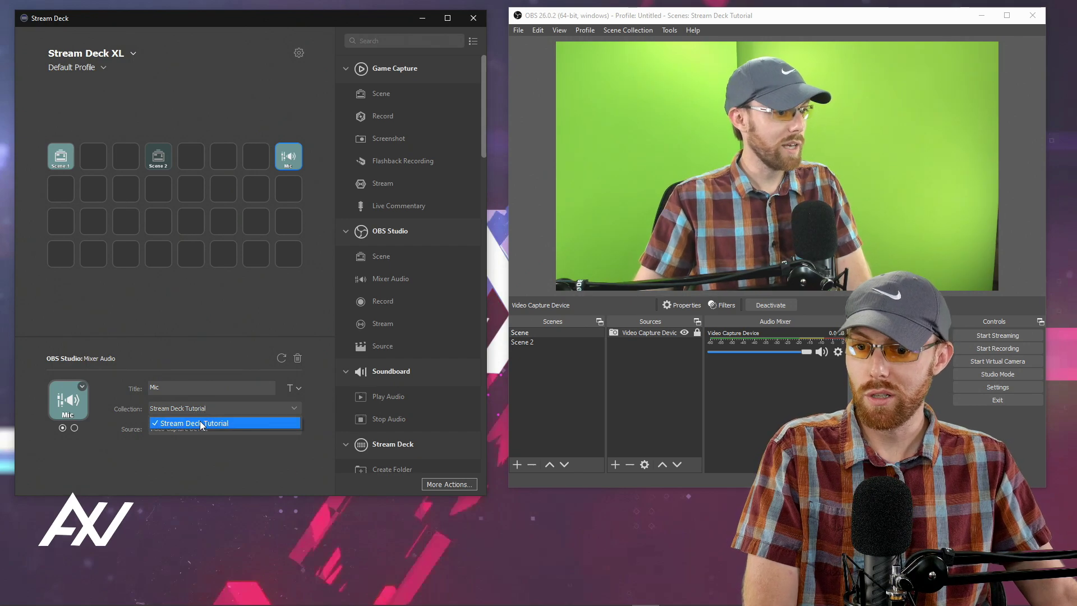
left_click(225, 444)
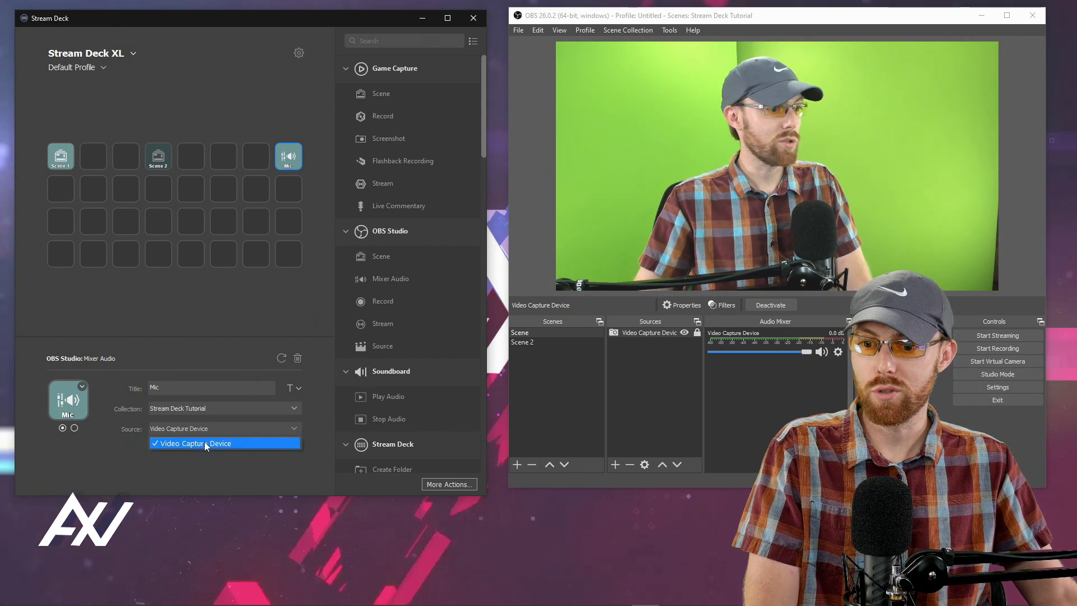
left_click(207, 443)
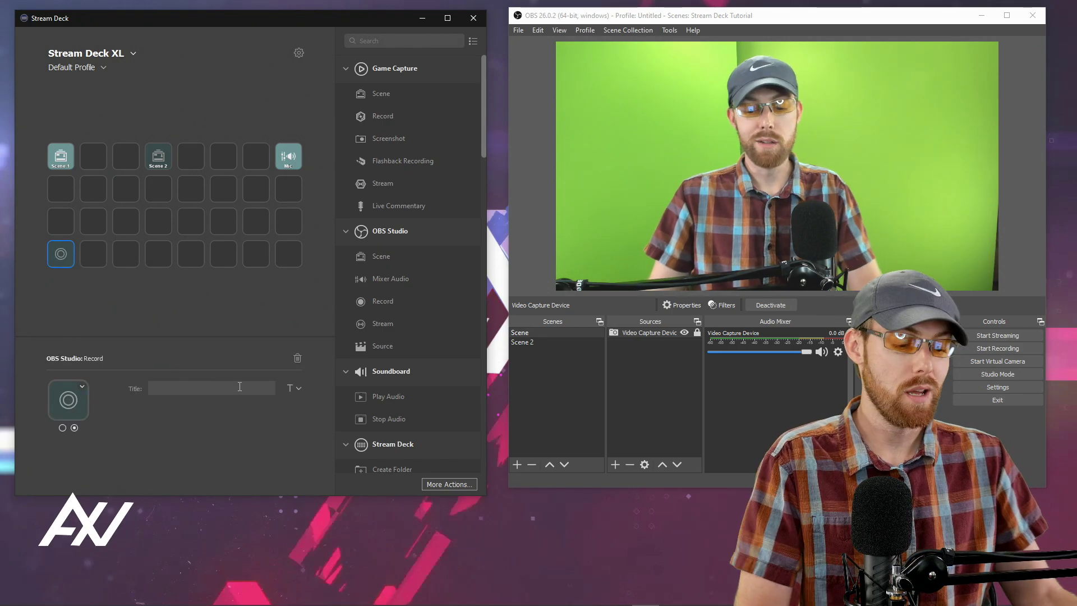
Give the bottom-left OBS Record key the title 'Rec'
type("Rec")
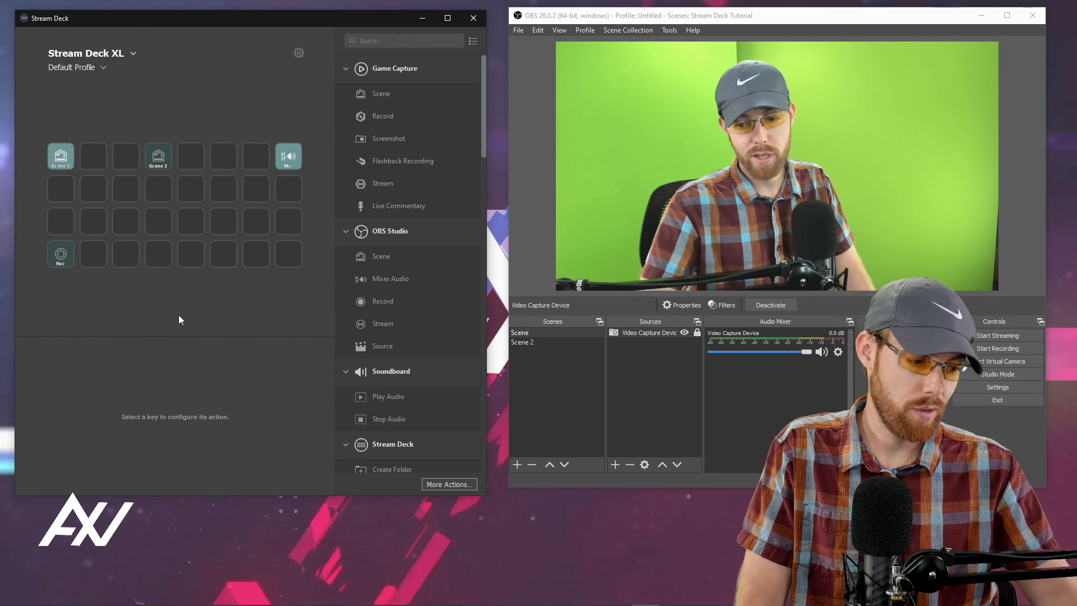
left_click(60, 254)
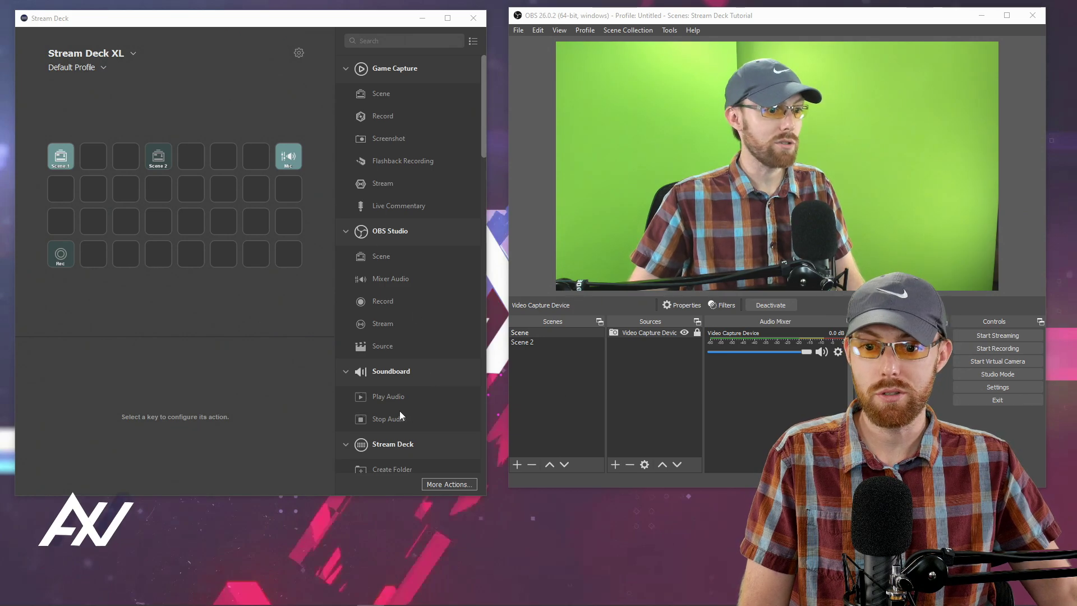
Give the bottom-right OBS Stream key the title 'Stream'
left_click(288, 253)
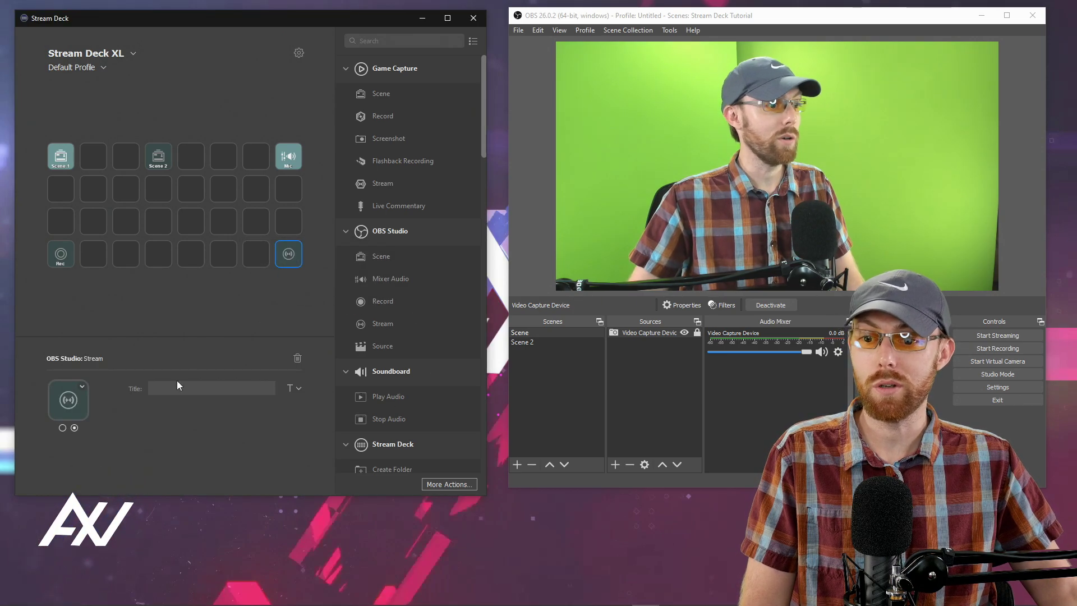
type("Str")
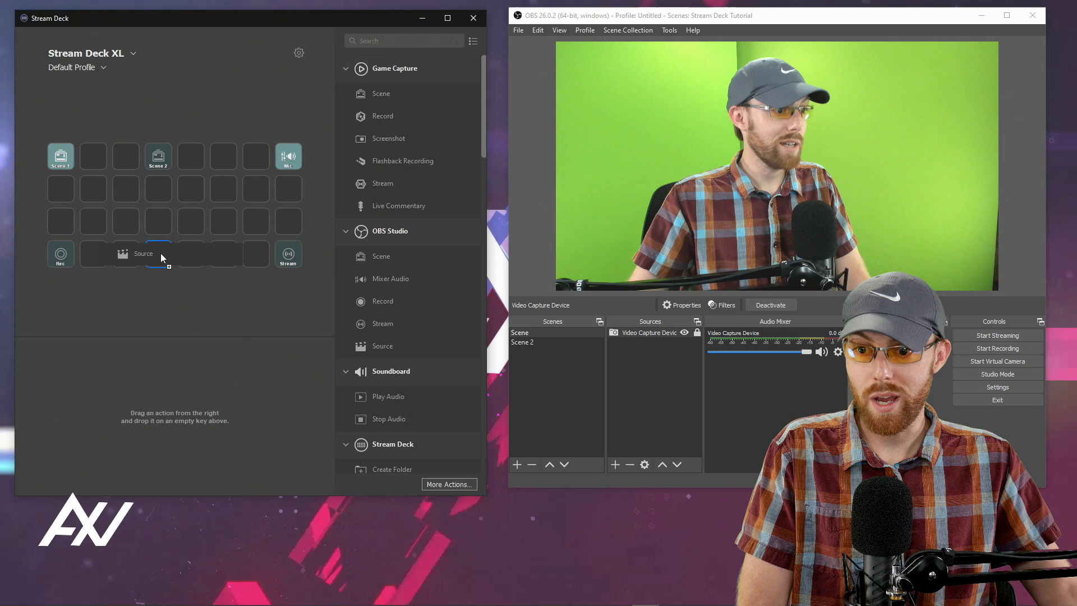
Add a bottom-row OBS Source key titled 'Cam' toggling Video Capture Device in Scene
left_click(158, 254)
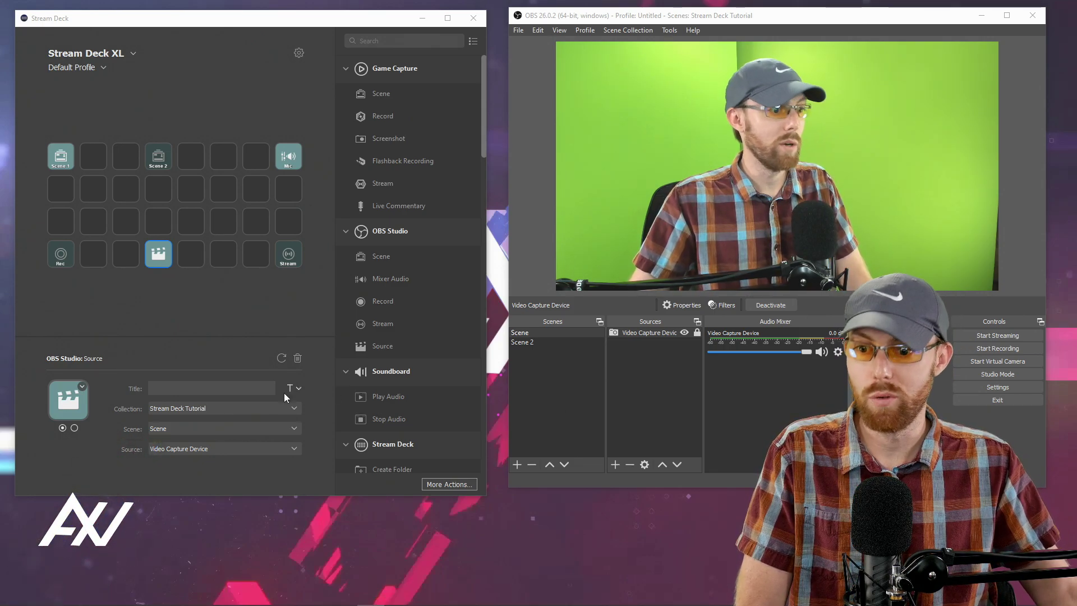
type("Ca")
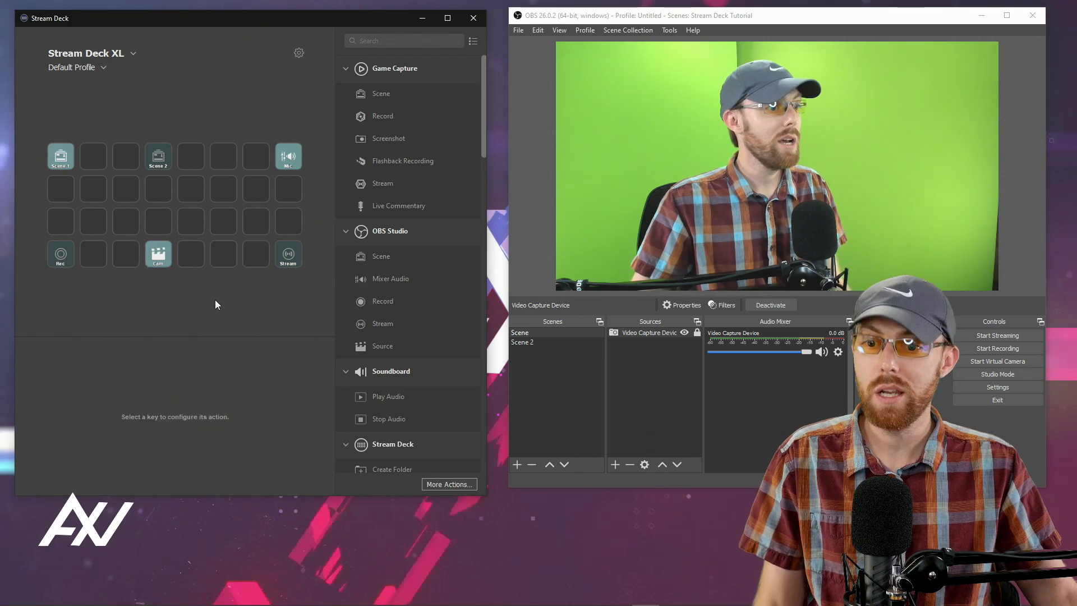
left_click(158, 254)
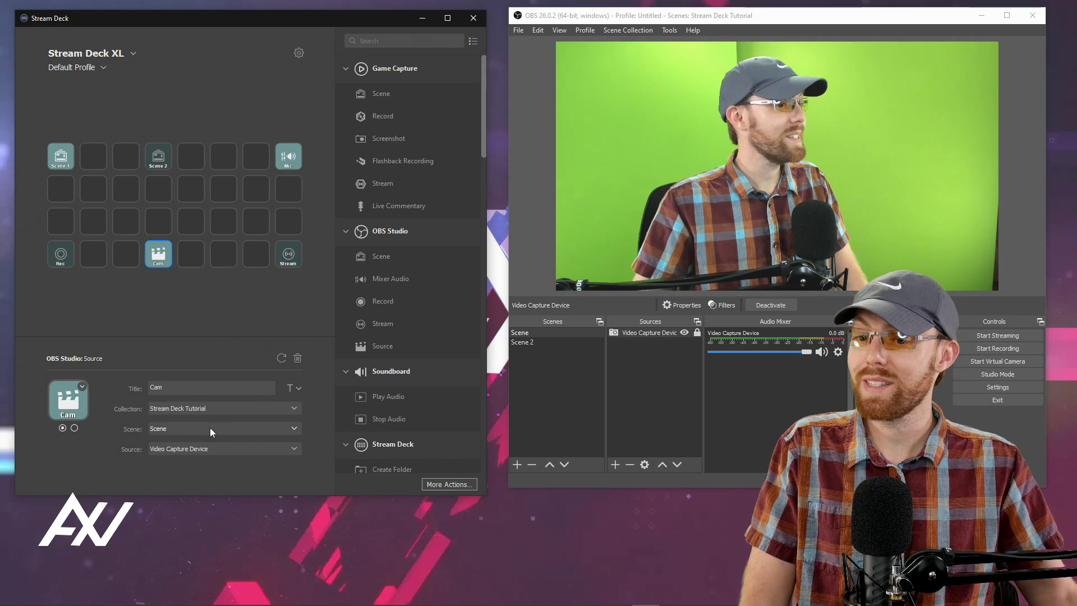
left_click(224, 428)
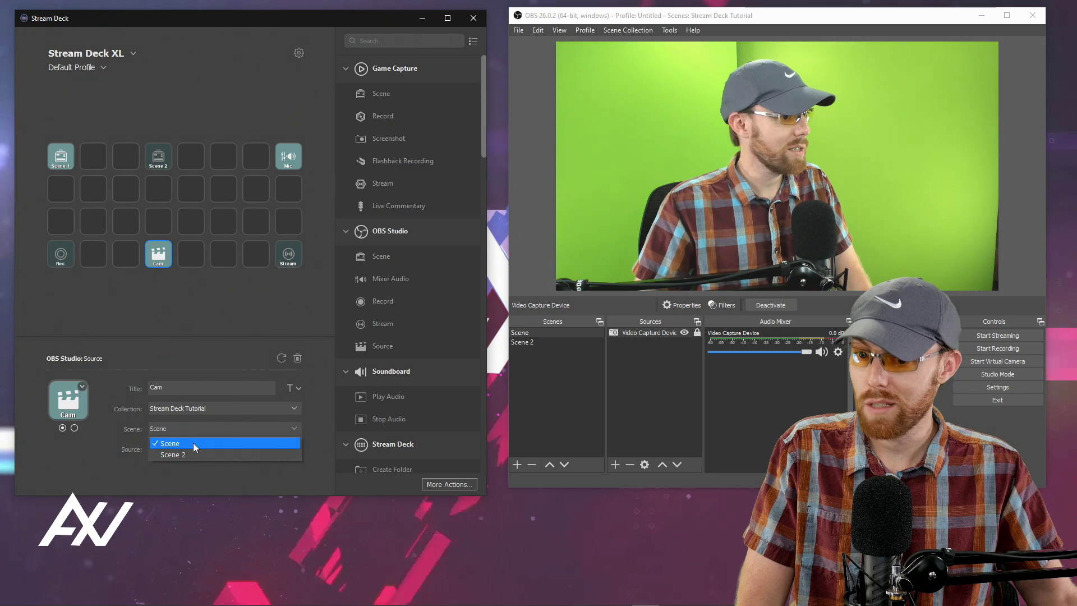
left_click(170, 443)
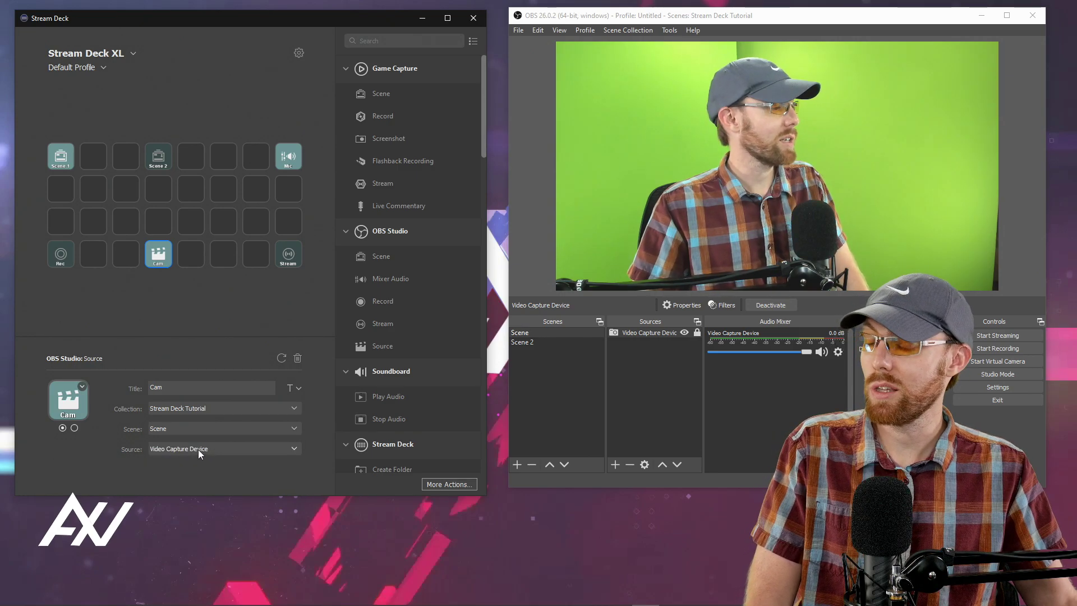
left_click(225, 448)
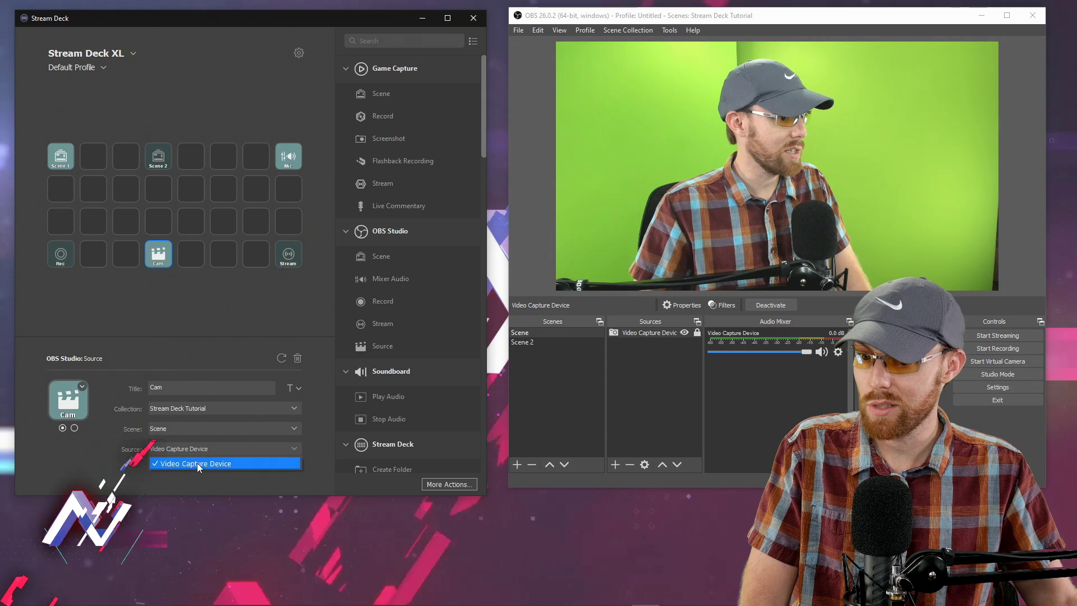
left_click(197, 463)
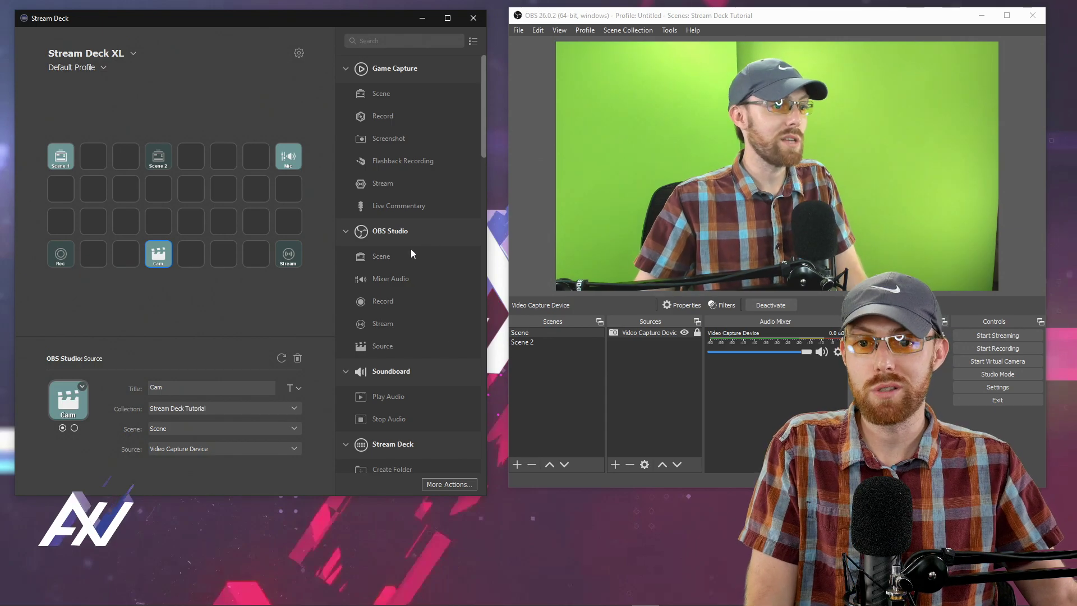
Scroll the action list down to the Stream Deck category
scroll("down", 3)
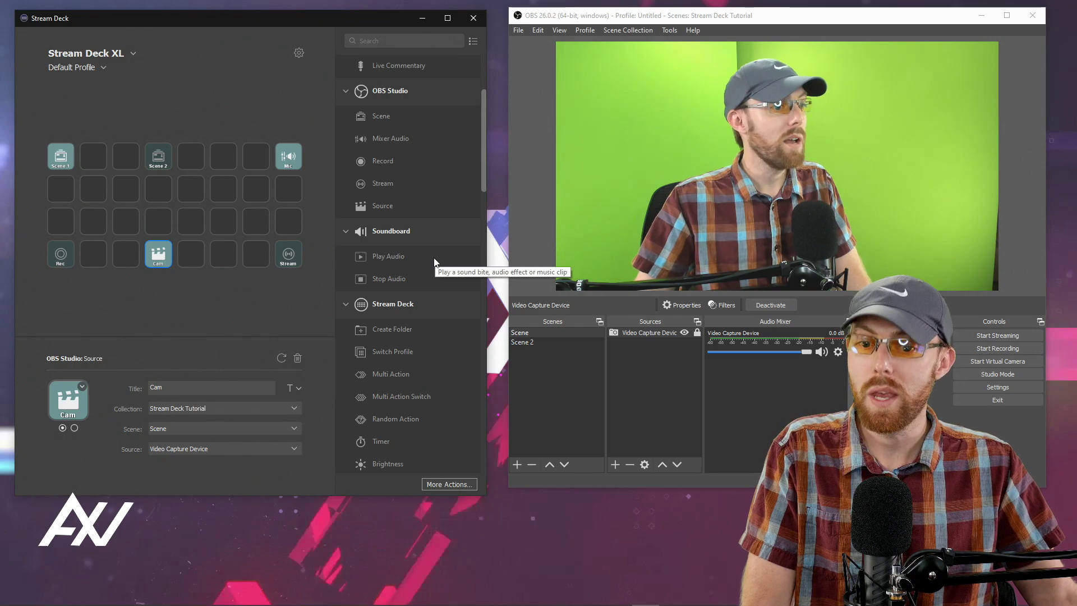
scroll("down", 3)
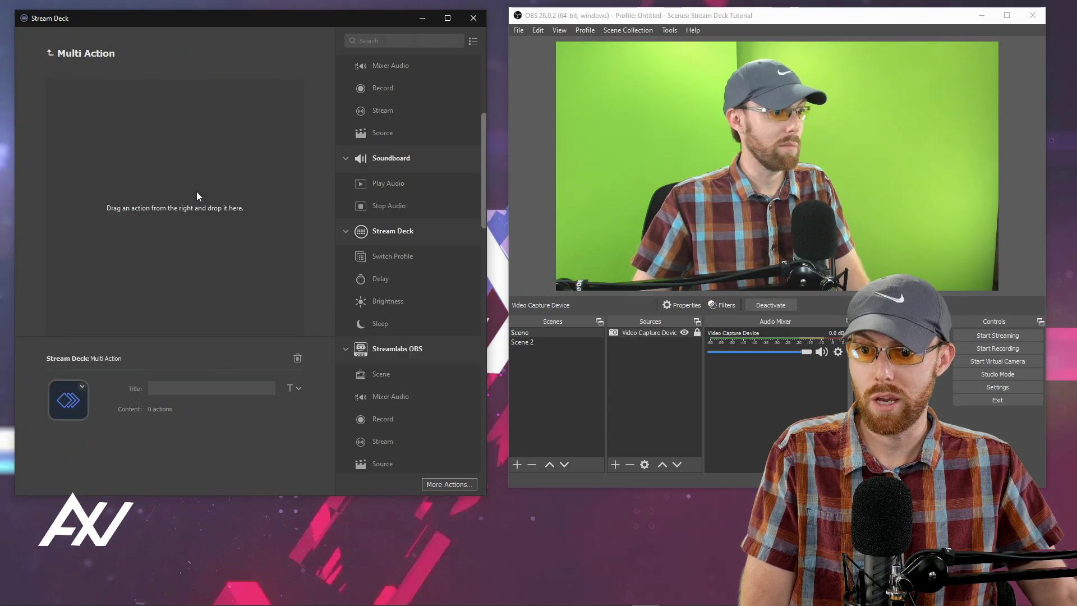
mouse_move(314, 232)
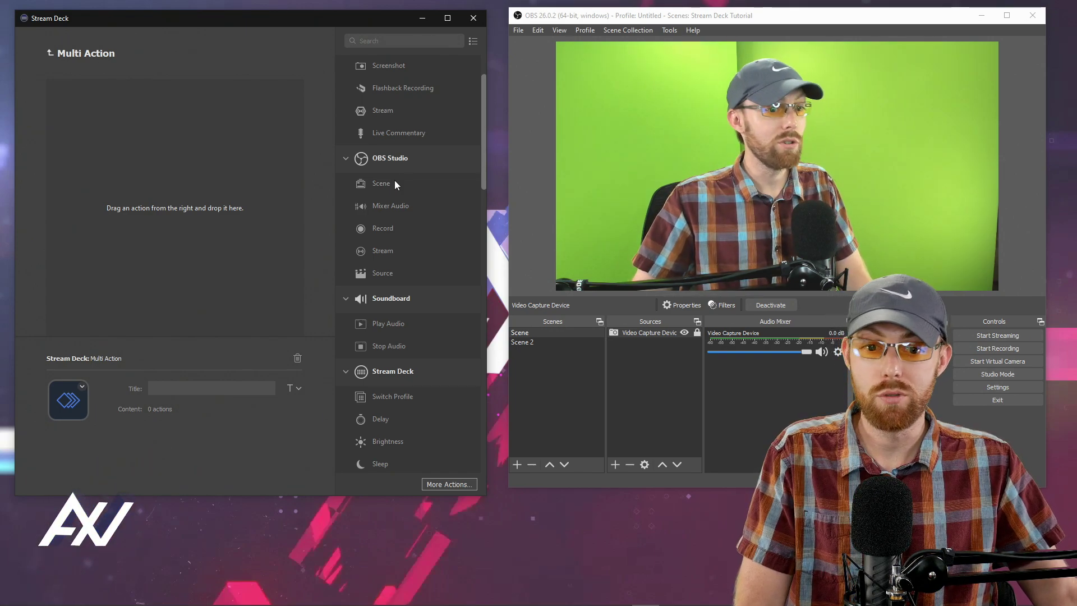
mouse_move(395, 184)
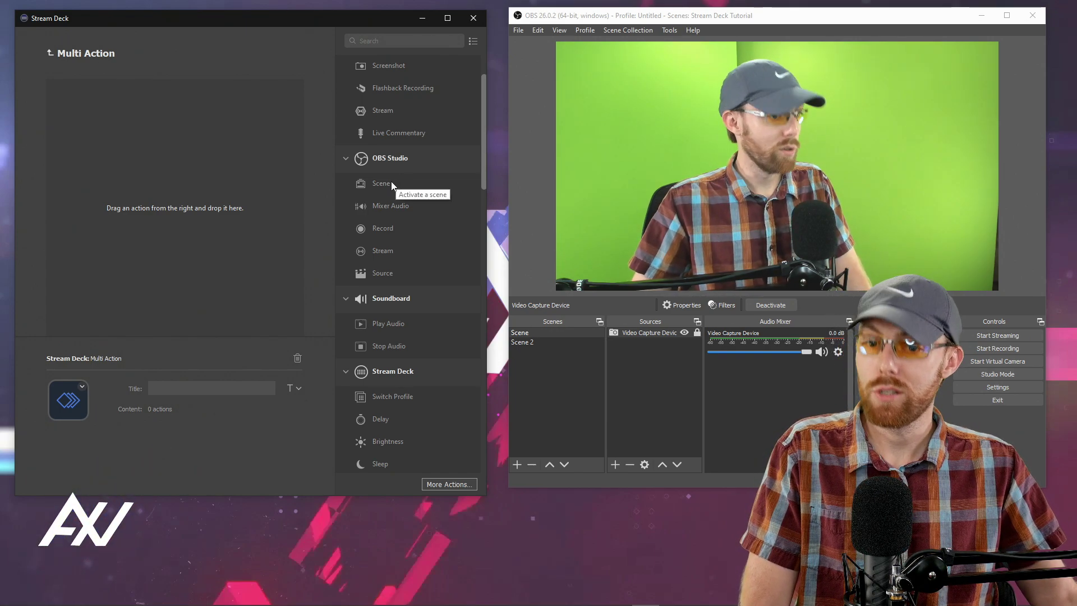
mouse_move(387, 228)
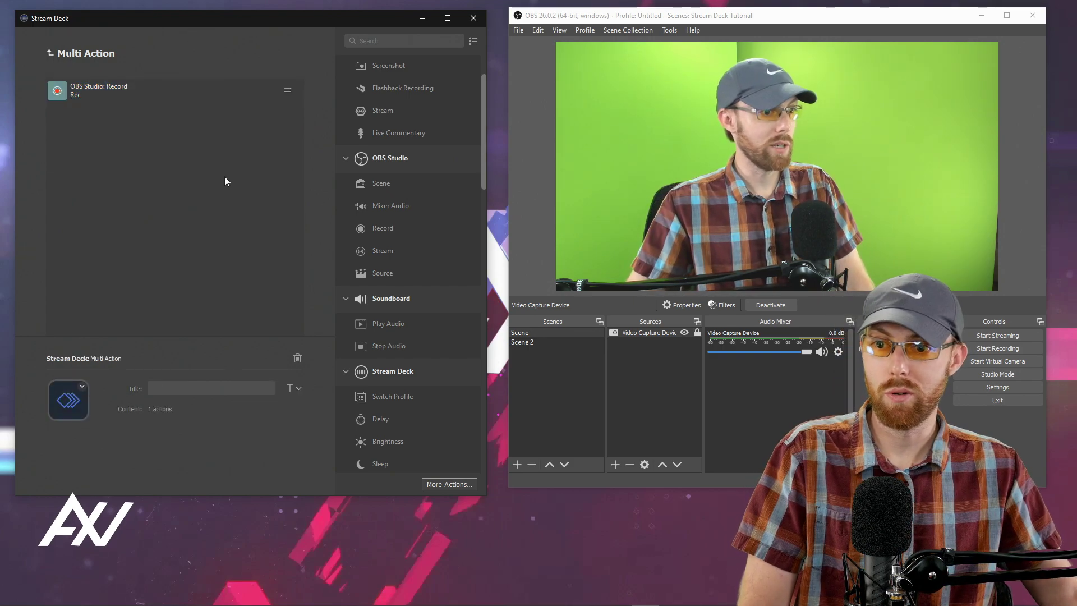
mouse_move(344, 211)
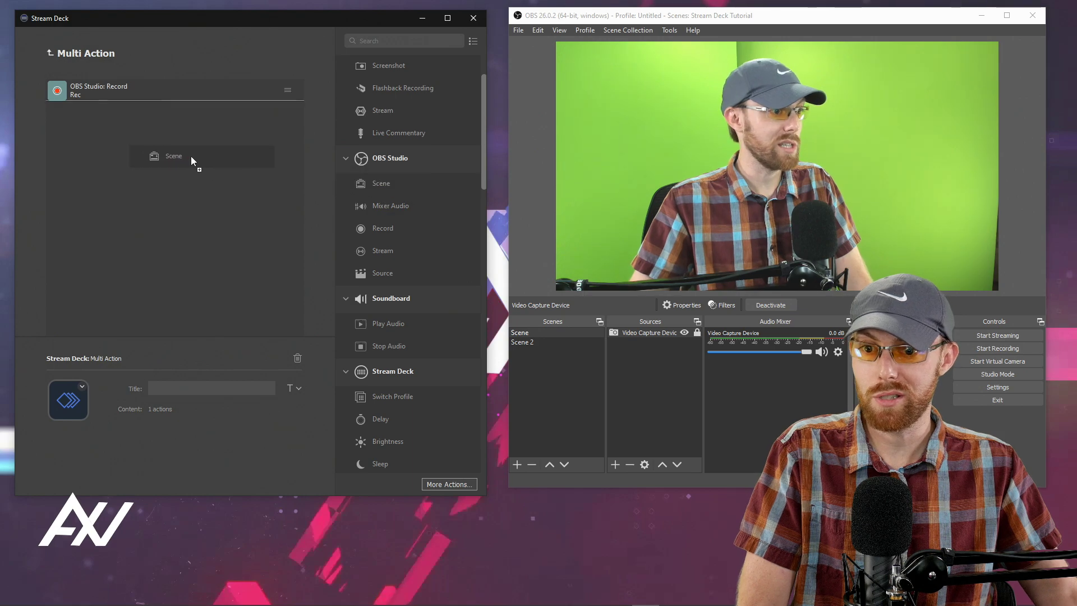
Add a Scene 2 switch to the Multi Action, title it START, and return to the layout
left_click_drag(202, 156, 175, 113)
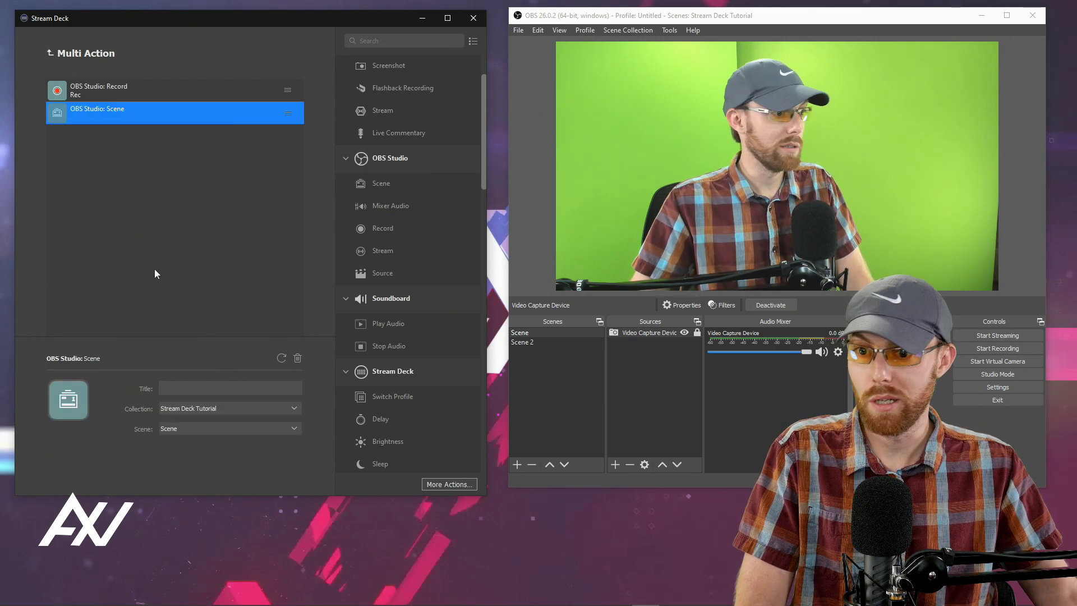
type("Sce")
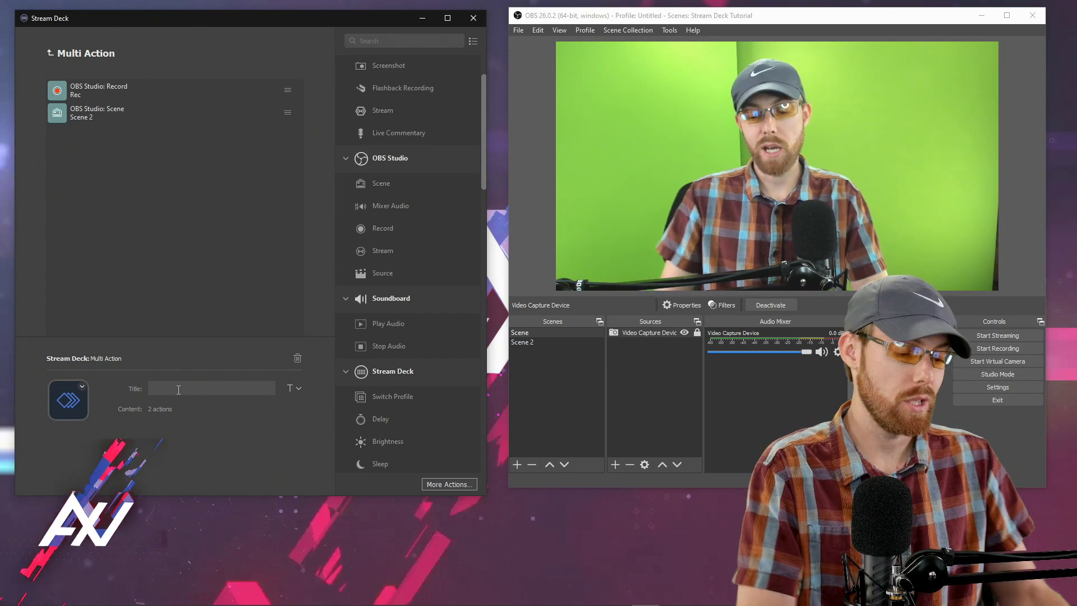
type("START")
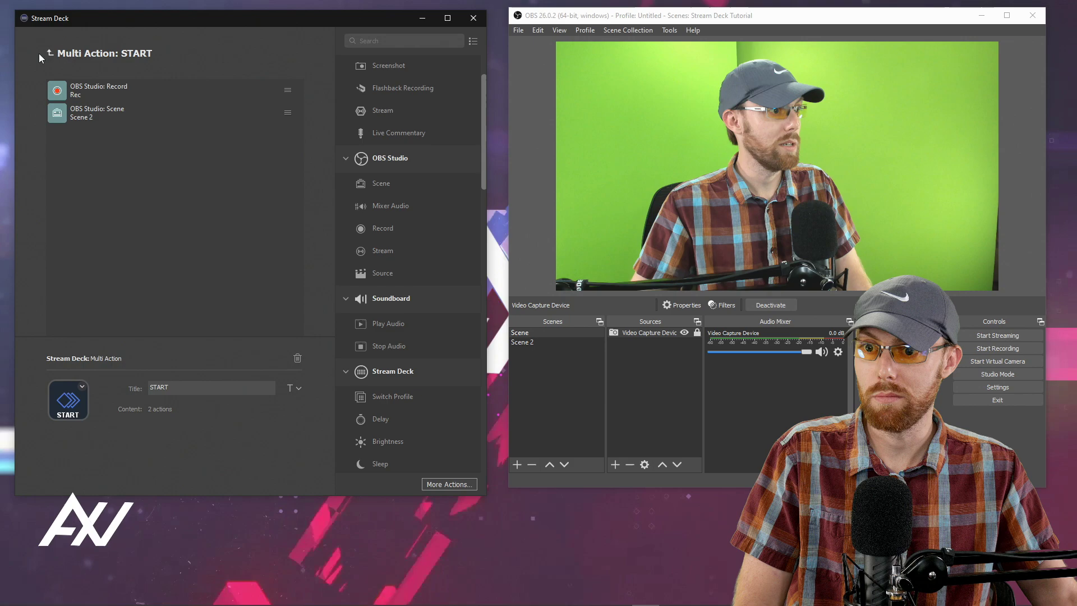
left_click(51, 52)
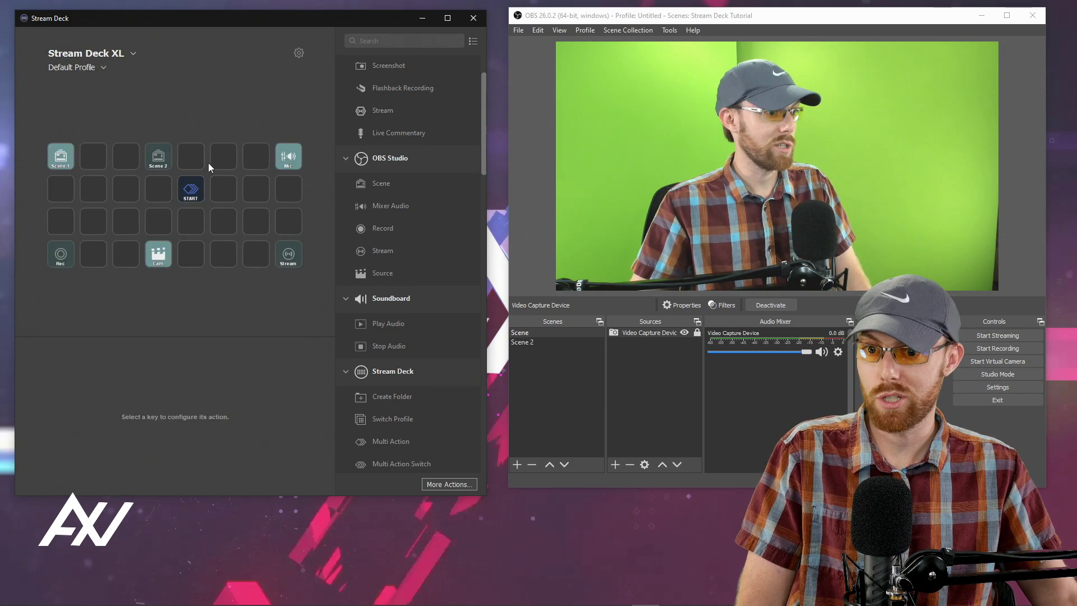
mouse_move(239, 125)
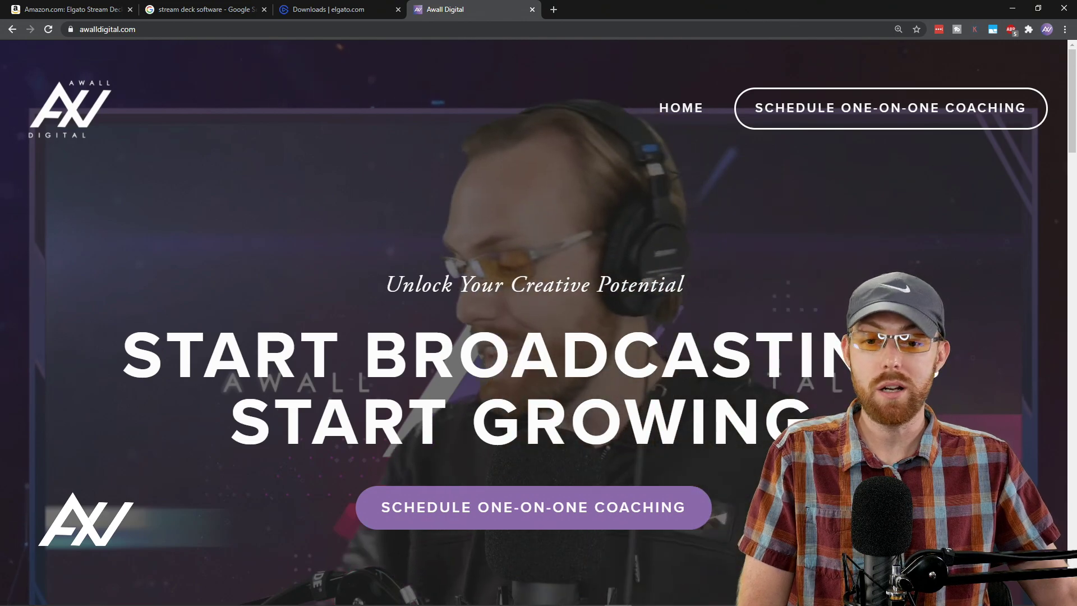
Pick a December 25, 1:00pm one-on-one coaching slot on awalldigital.com
scroll("down", 3)
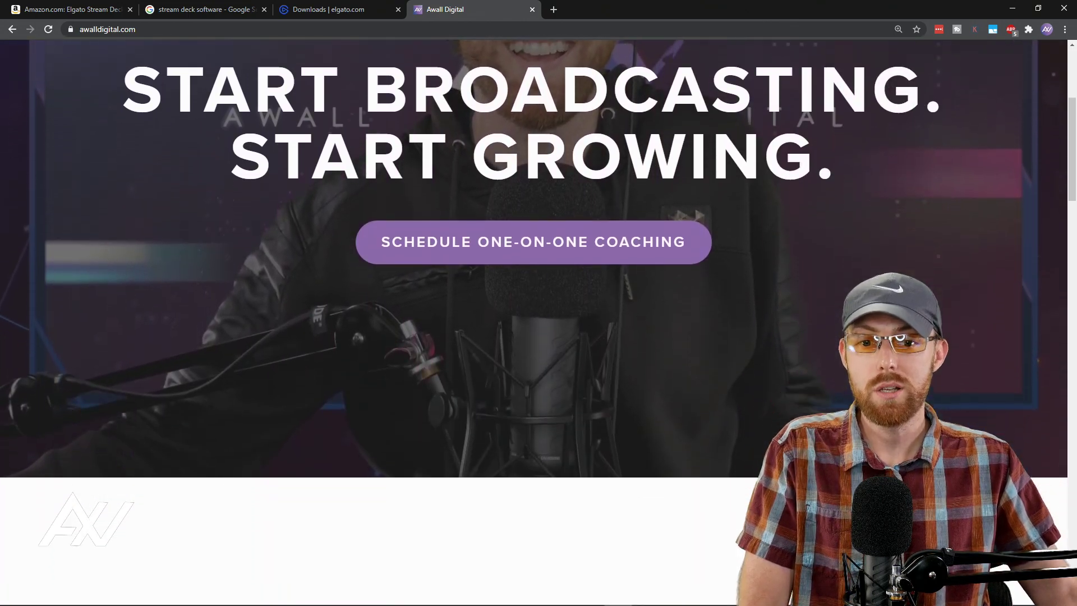
left_click(533, 242)
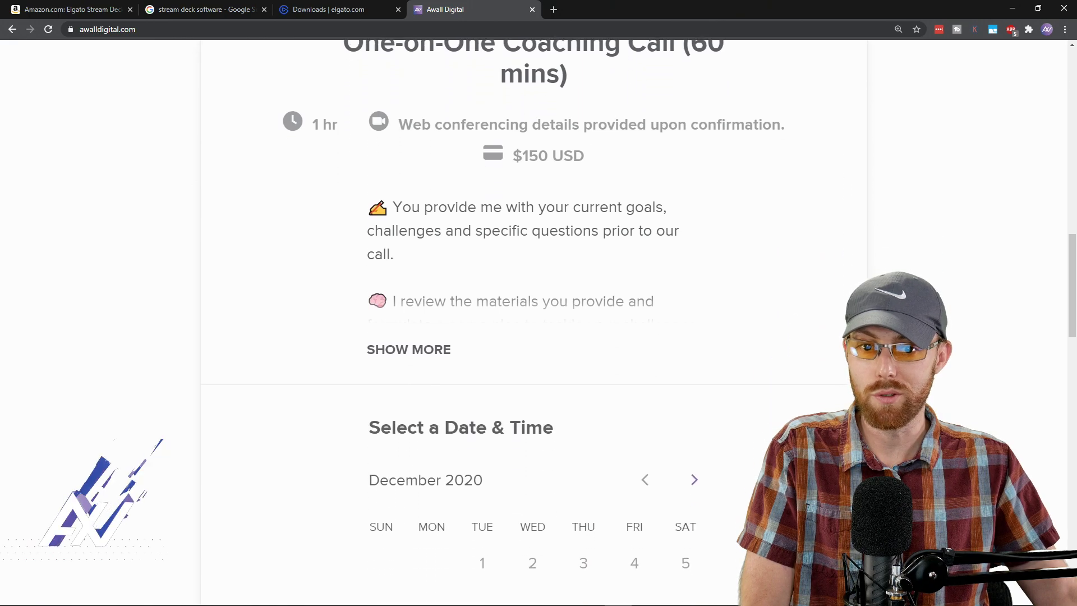
scroll("down", 3)
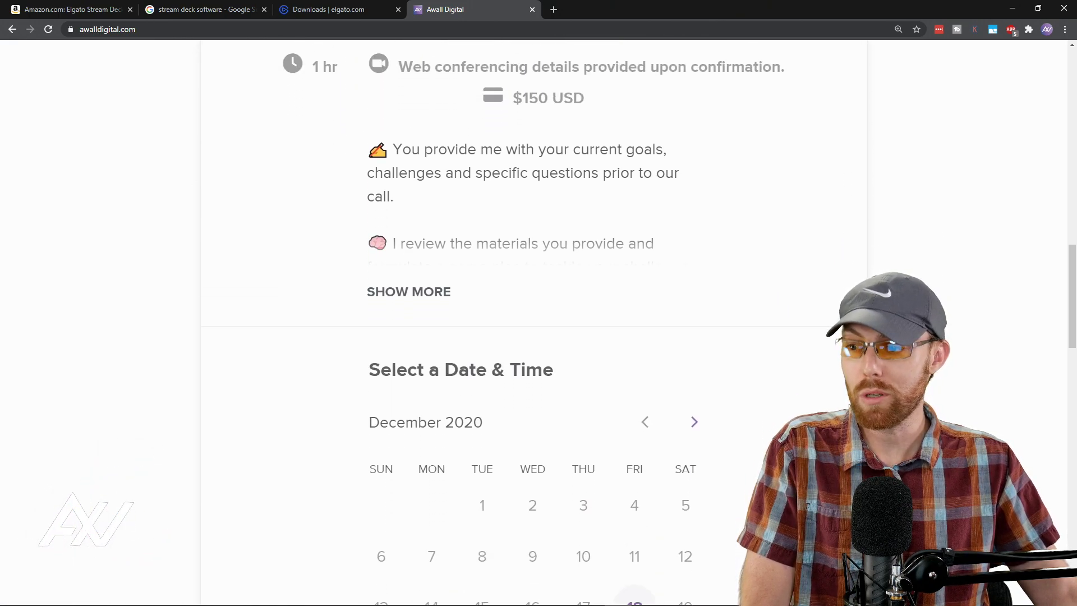
scroll("down", 3)
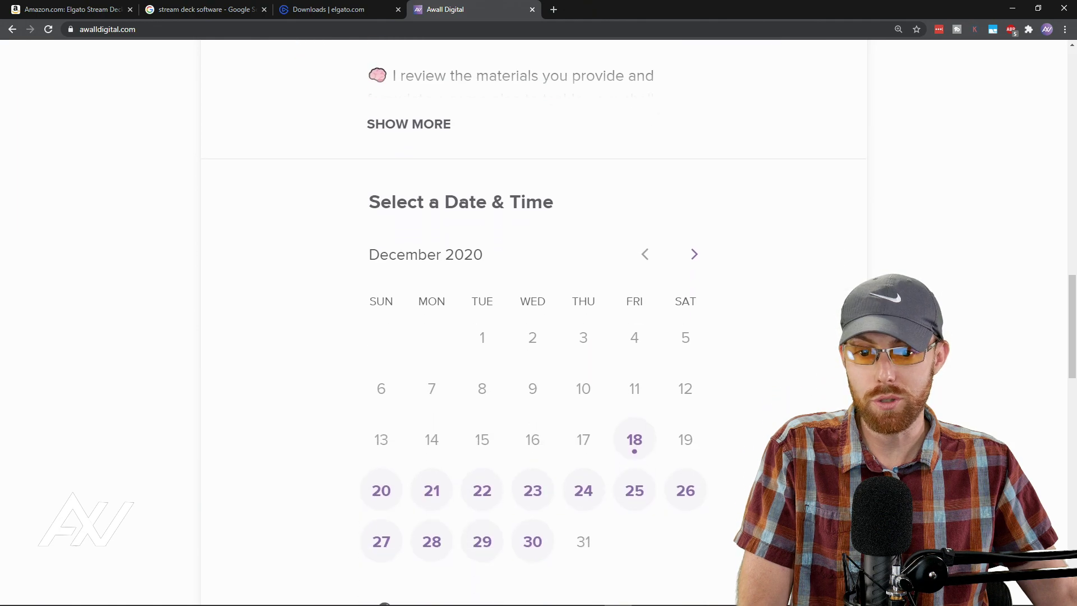
left_click(634, 490)
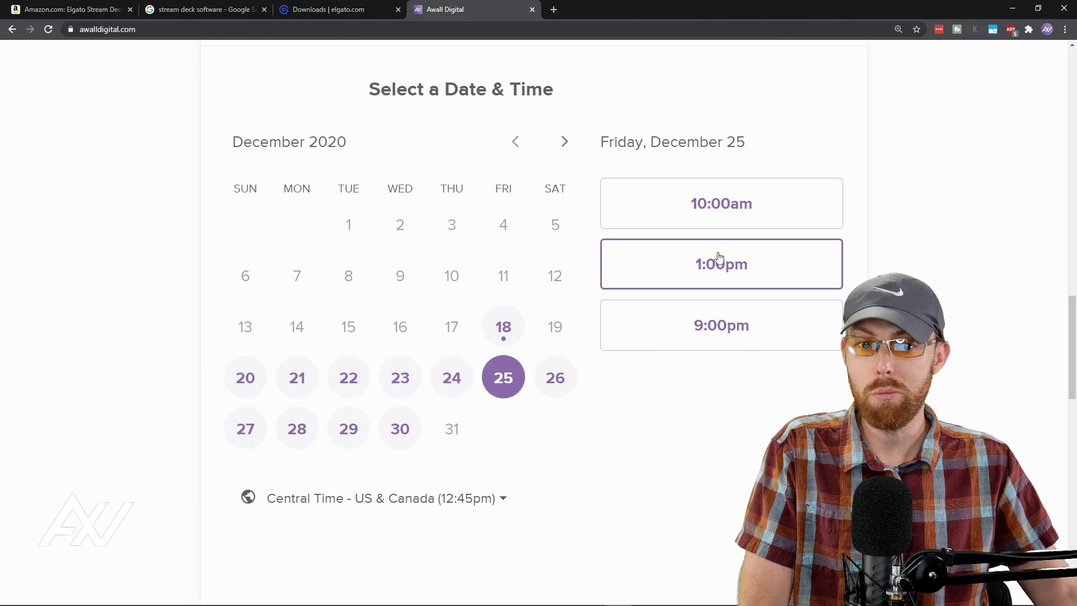
left_click(721, 264)
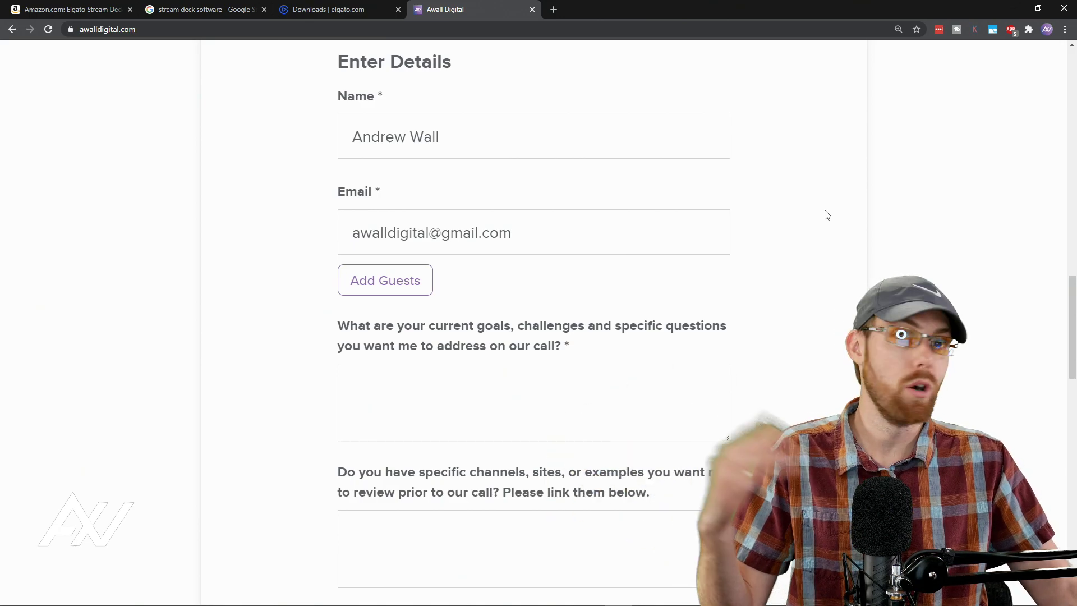
scroll("up", 3)
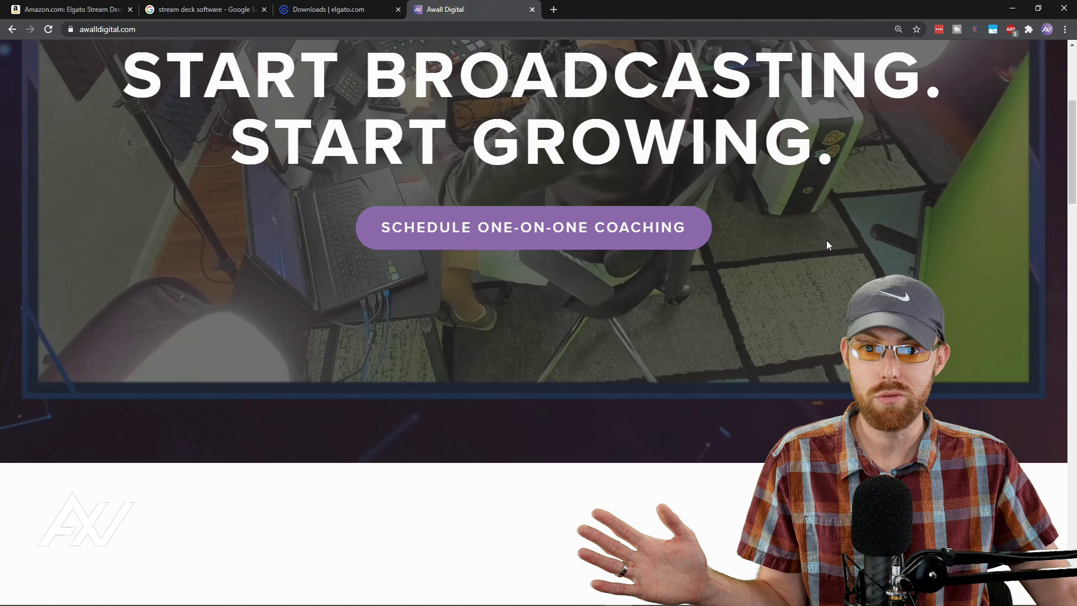